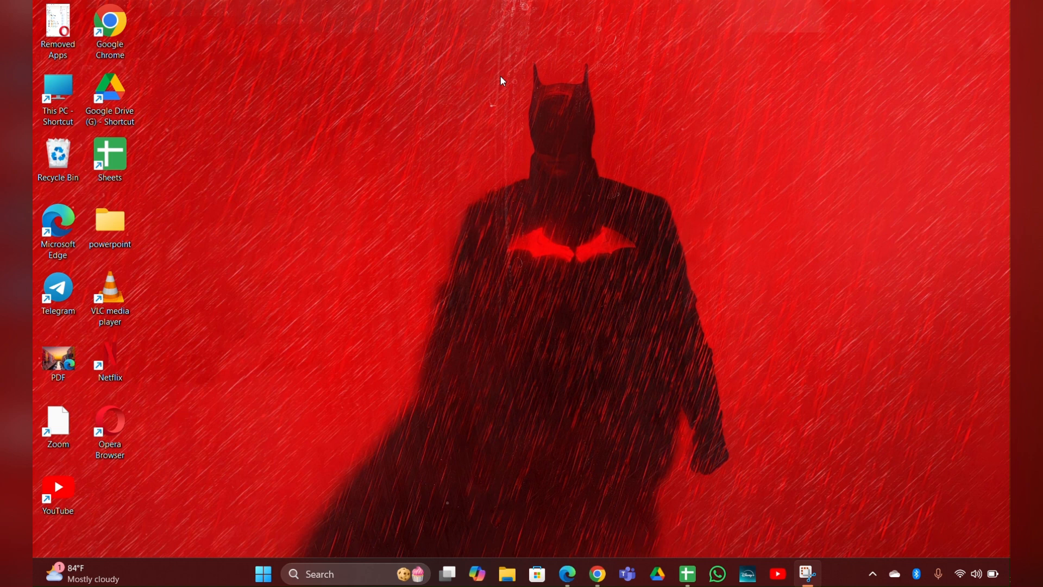
{"action": "mouse_move", "coordinate": [393, 260]}
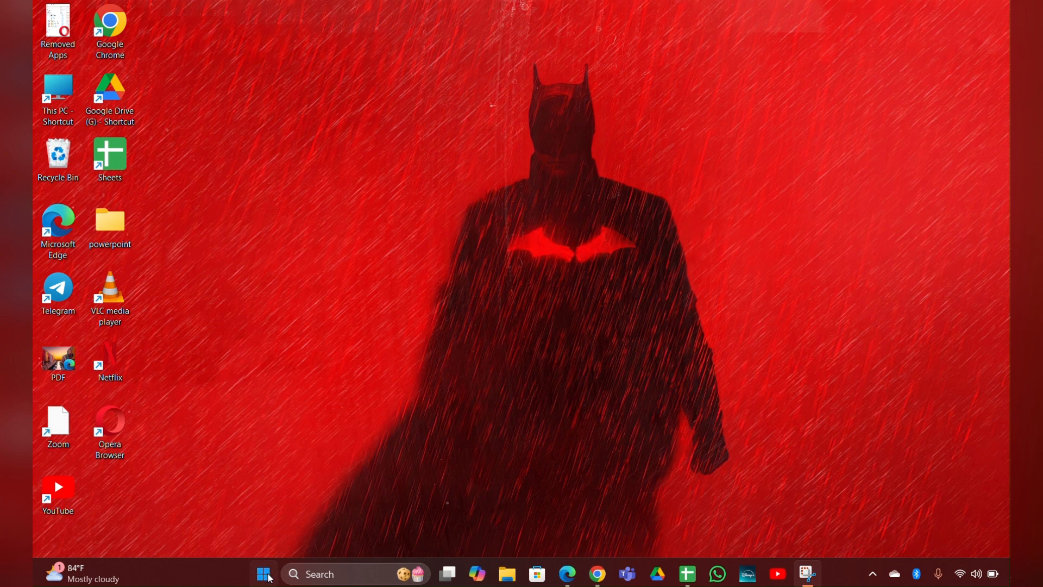
Step: Check the Bluetooth & devices page in Settings, then close Settings
{"action": "left_click", "coordinate": [265, 573]}
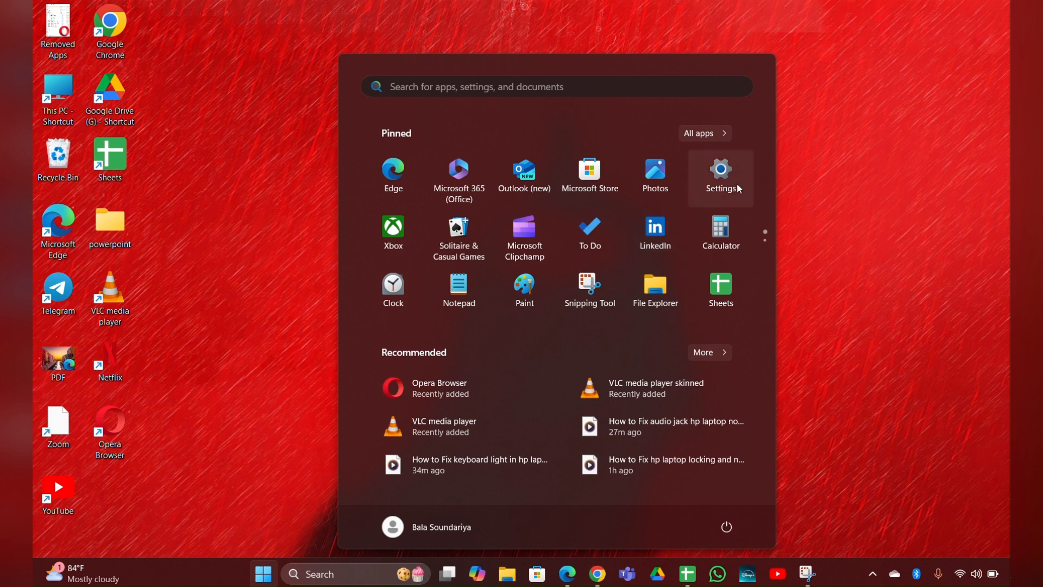
{"action": "left_click", "coordinate": [721, 170]}
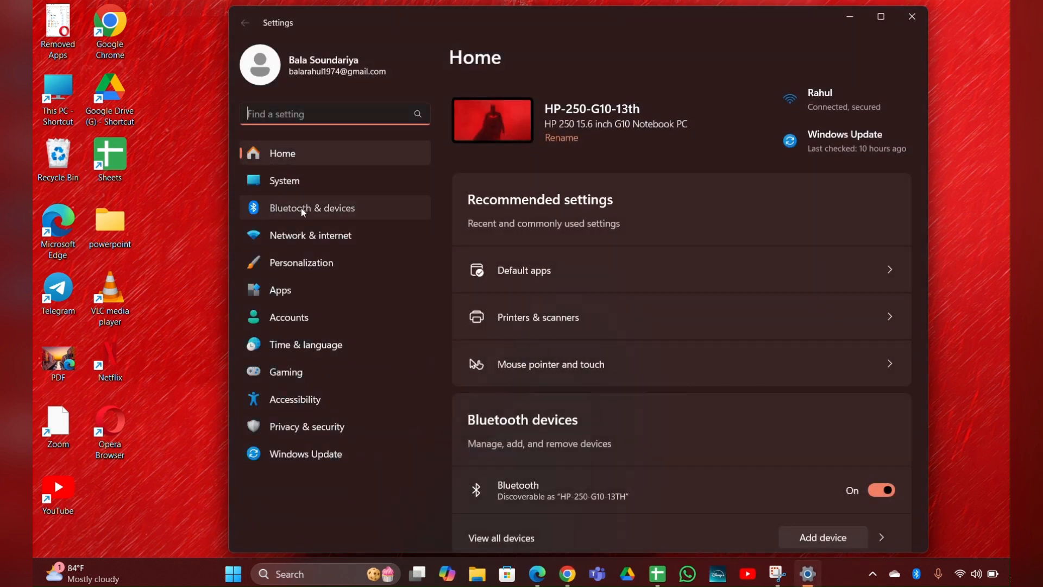
{"action": "left_click", "coordinate": [312, 208]}
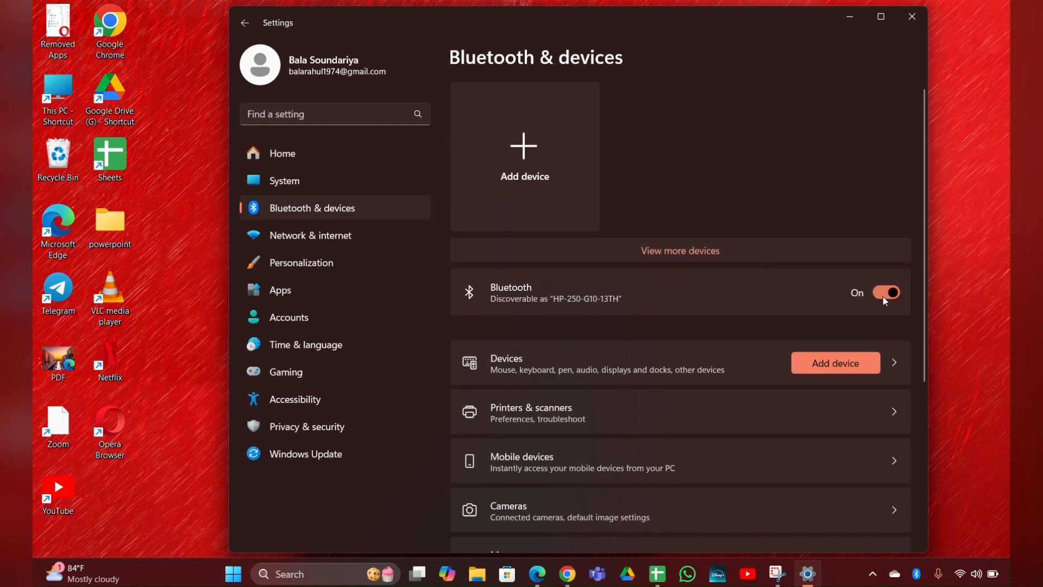
{"action": "mouse_move", "coordinate": [879, 300]}
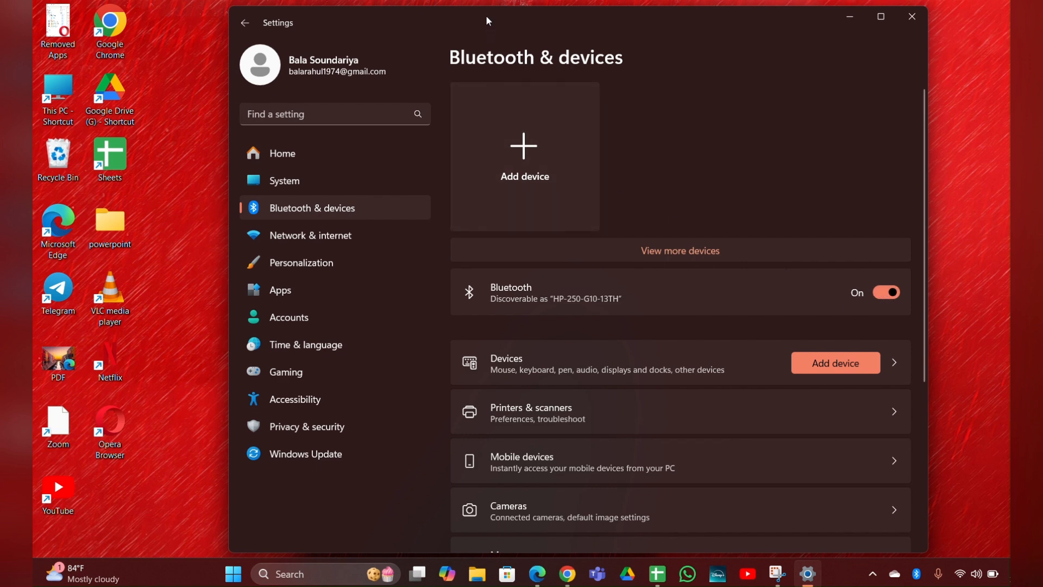
{"action": "left_click", "coordinate": [911, 15]}
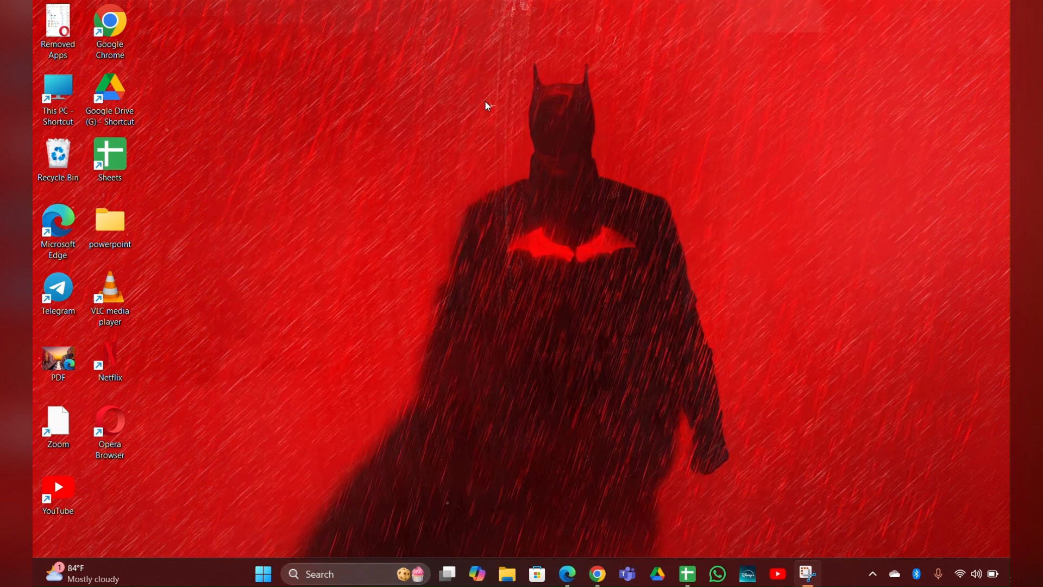
{"action": "mouse_move", "coordinate": [346, 385]}
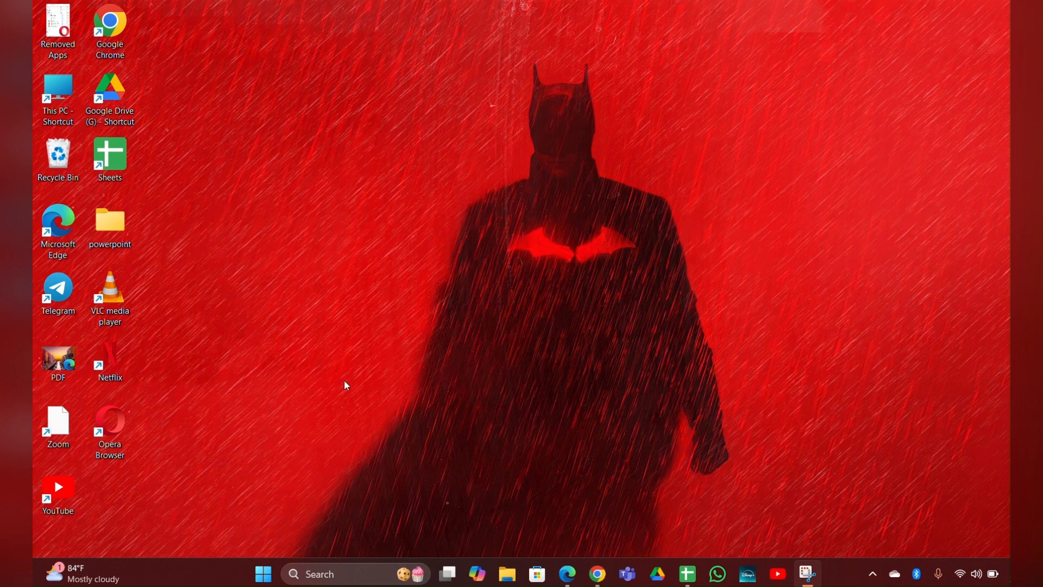
Step: Launch Device Manager from Start search and view the Bluetooth RFCOMM Protocol TDI device's properties
{"action": "left_click", "coordinate": [265, 574]}
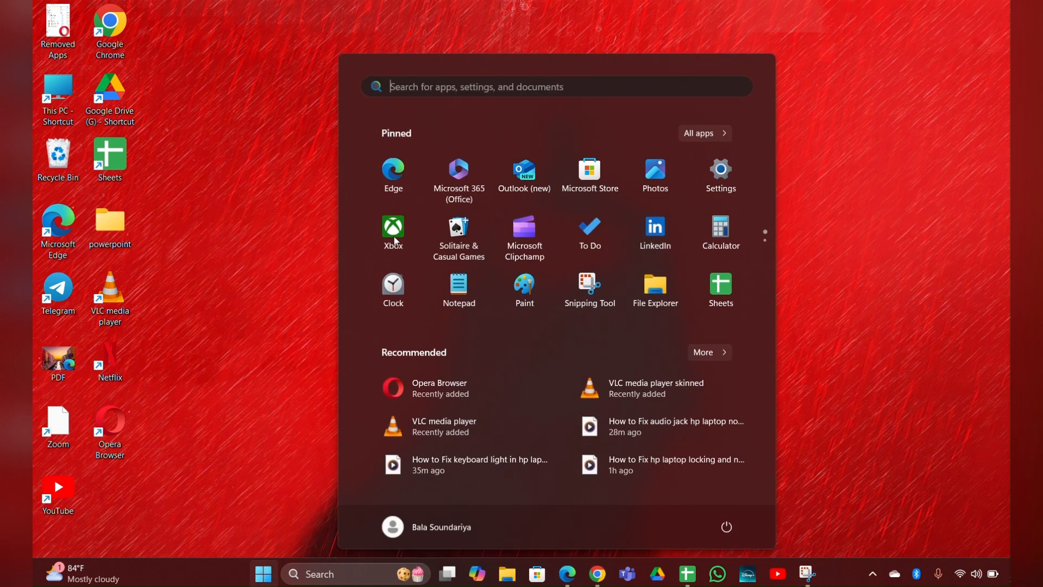
{"action": "type", "text": "d"}
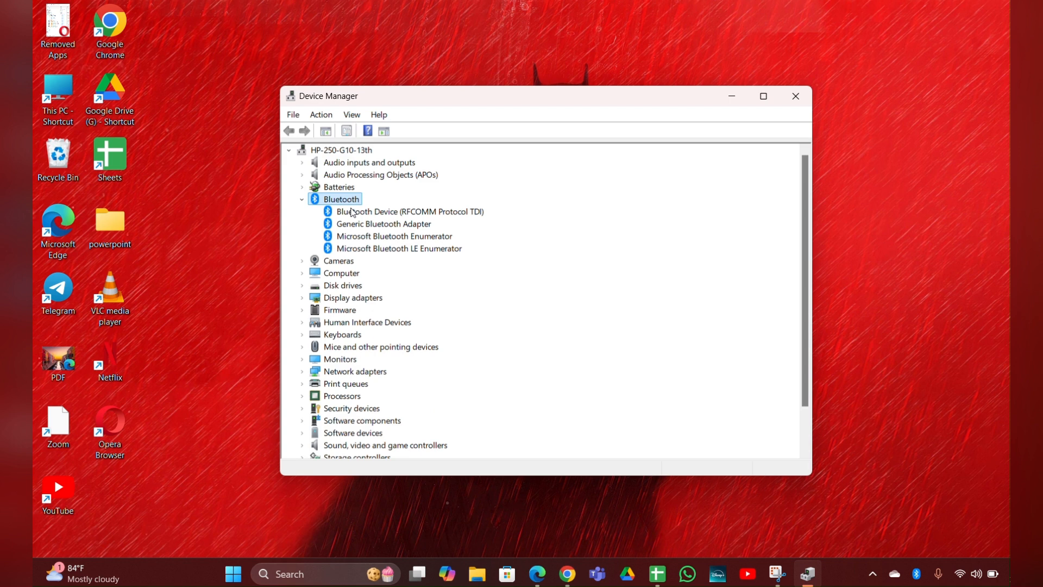
{"action": "mouse_move", "coordinate": [378, 214]}
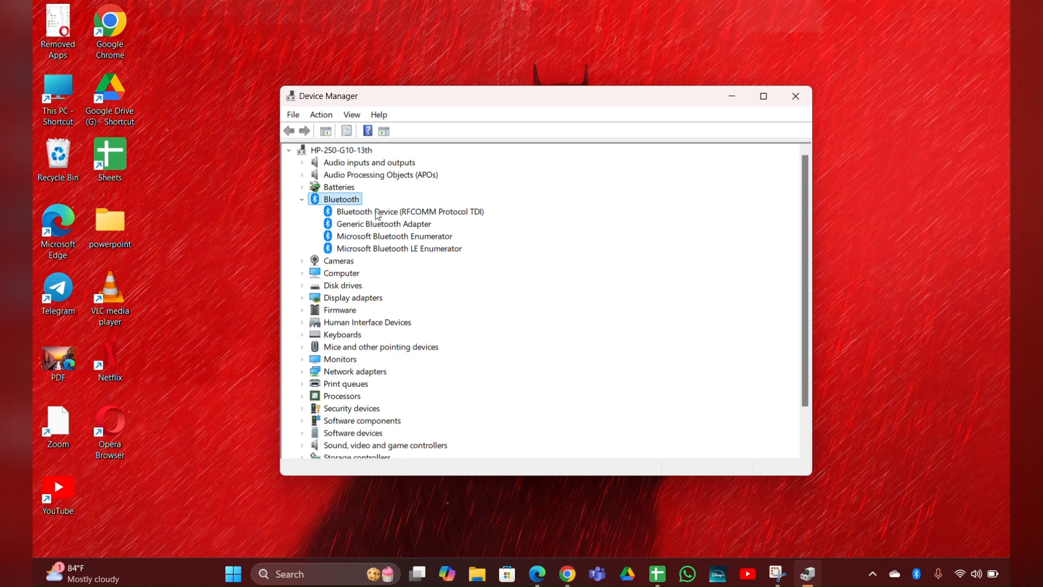
{"action": "double_click", "coordinate": [409, 211]}
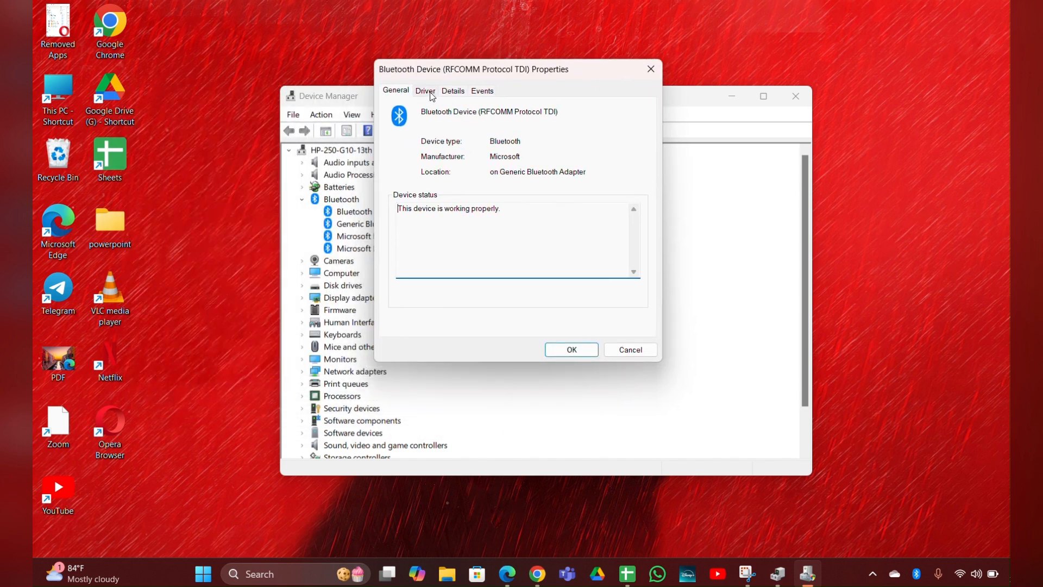
Step: Search automatically for an updated RFCOMM driver and accept that the best driver is already installed
{"action": "left_click", "coordinate": [425, 90]}
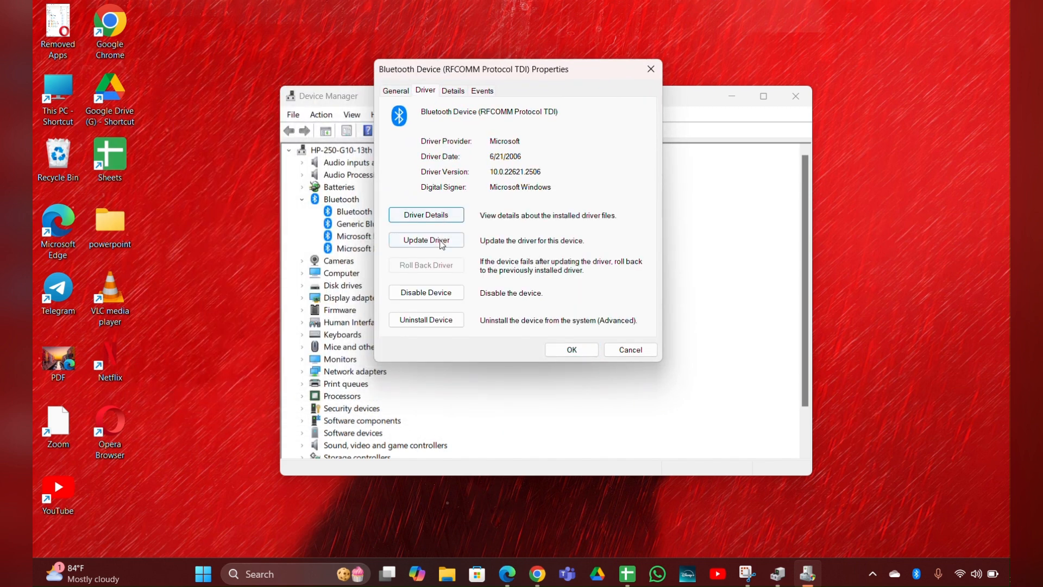
{"action": "left_click", "coordinate": [426, 241]}
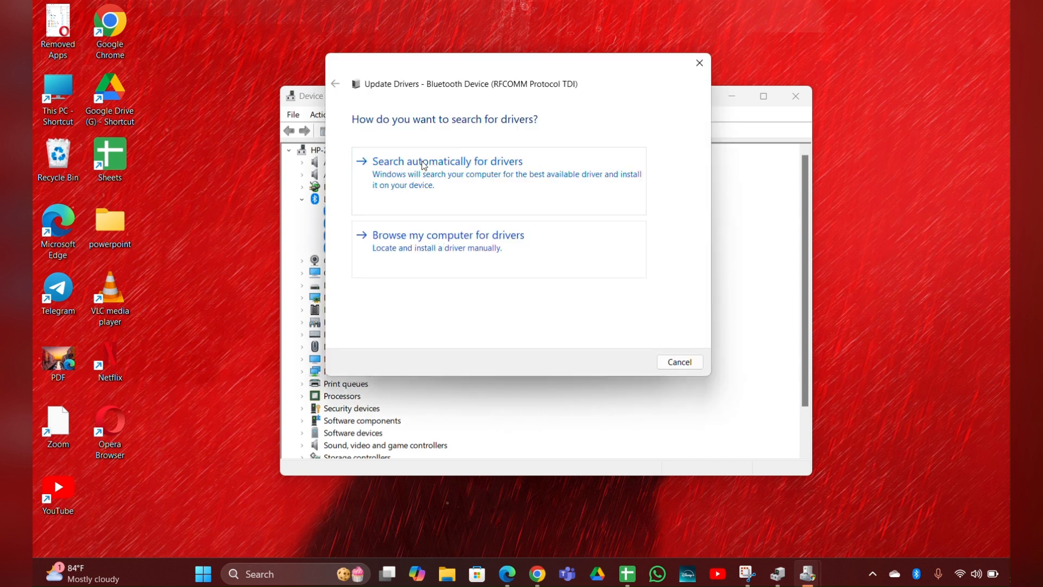
{"action": "left_click", "coordinate": [422, 161]}
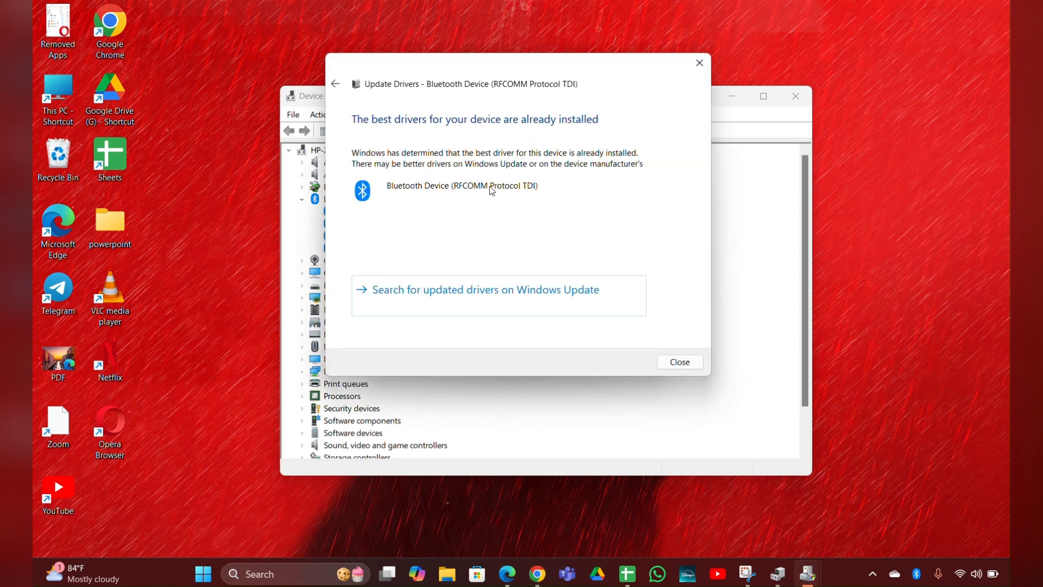
{"action": "mouse_move", "coordinate": [489, 39]}
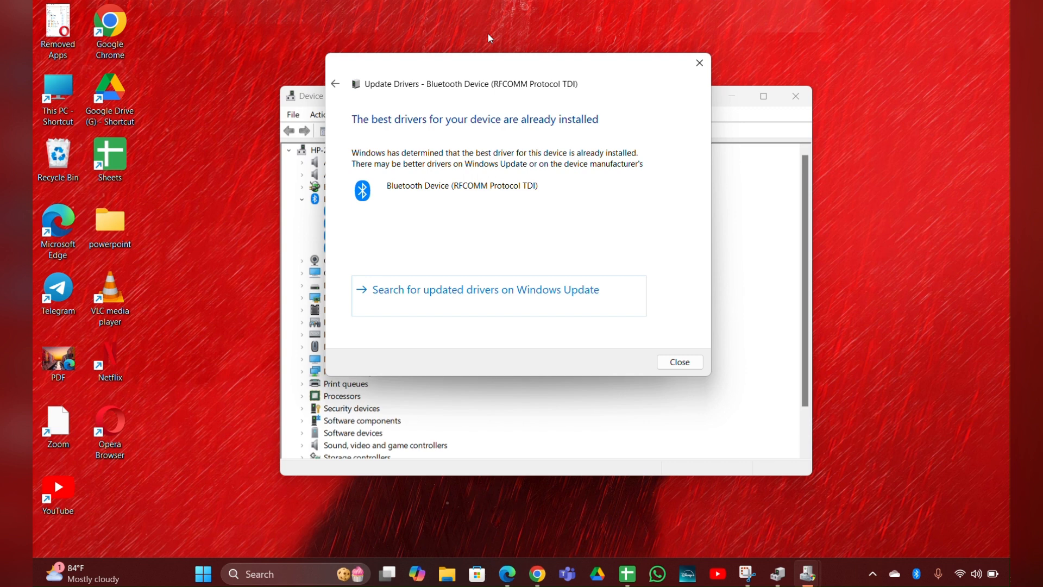
{"action": "left_click", "coordinate": [679, 362]}
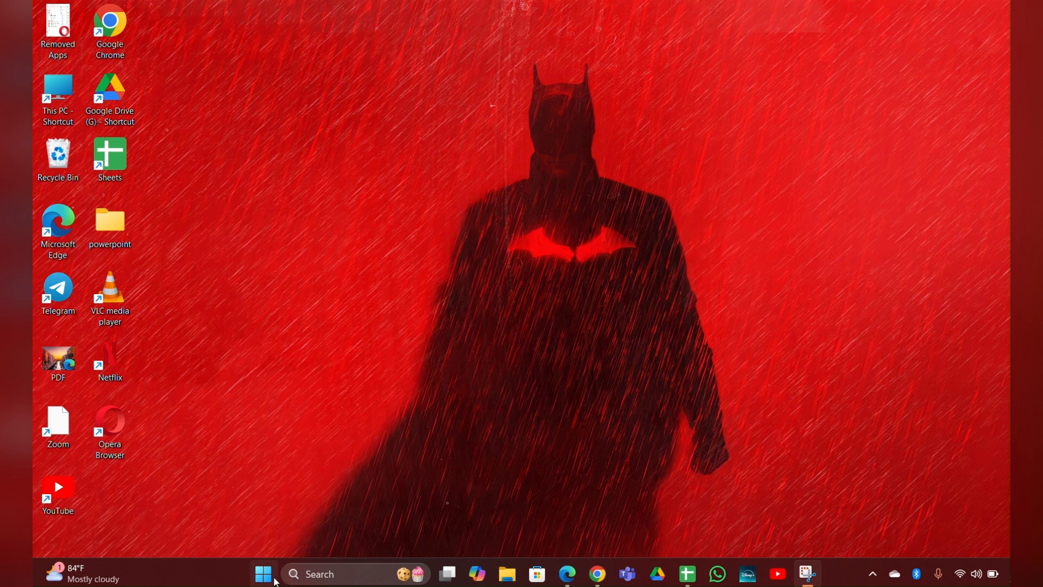
Step: Relaunch Device Manager, dismiss the standard-user warning, and reopen the RFCOMM device's properties
{"action": "left_click", "coordinate": [262, 574]}
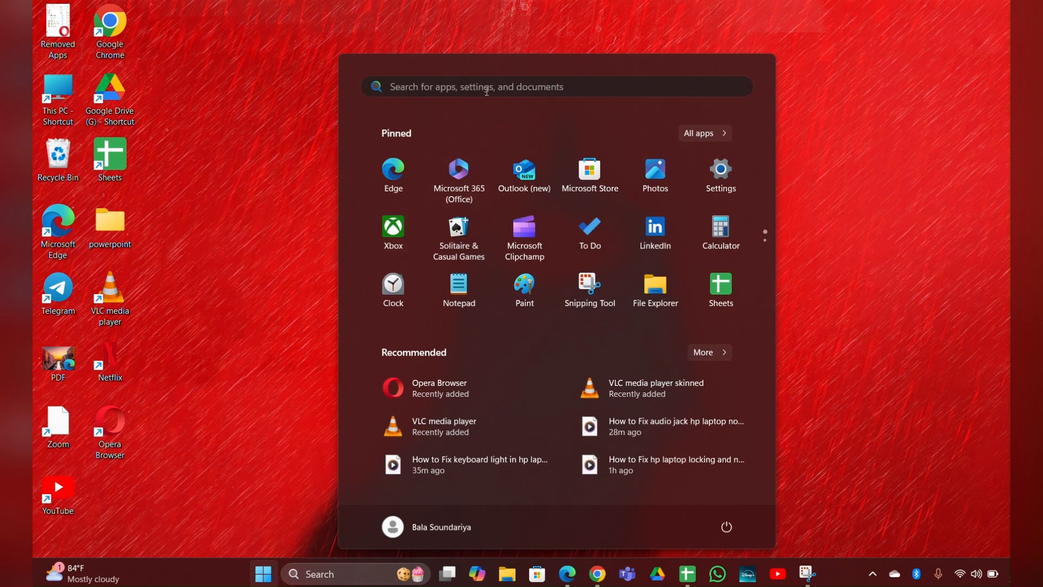
{"action": "type", "text": "d"}
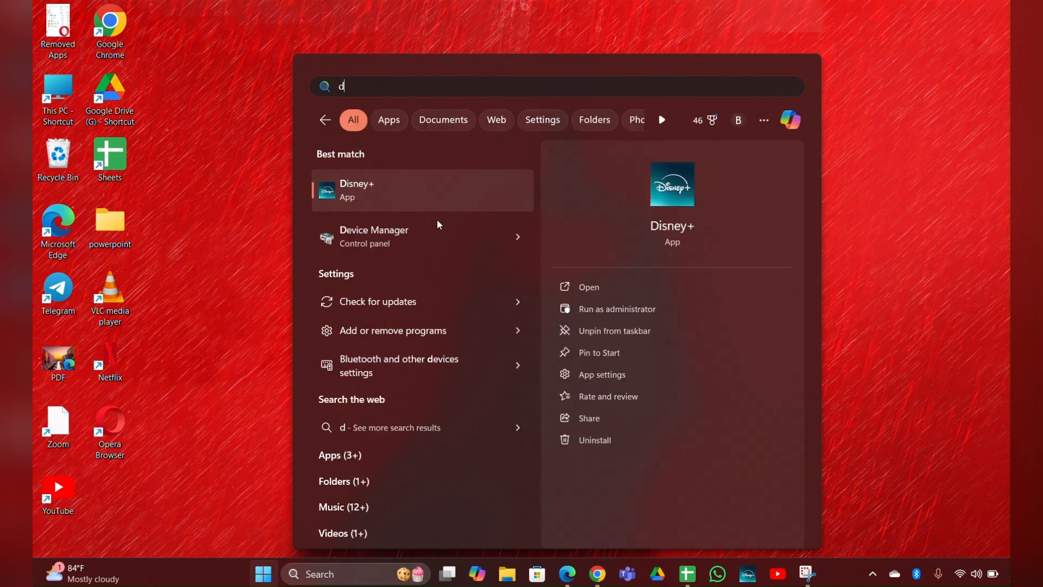
{"action": "left_click", "coordinate": [374, 237]}
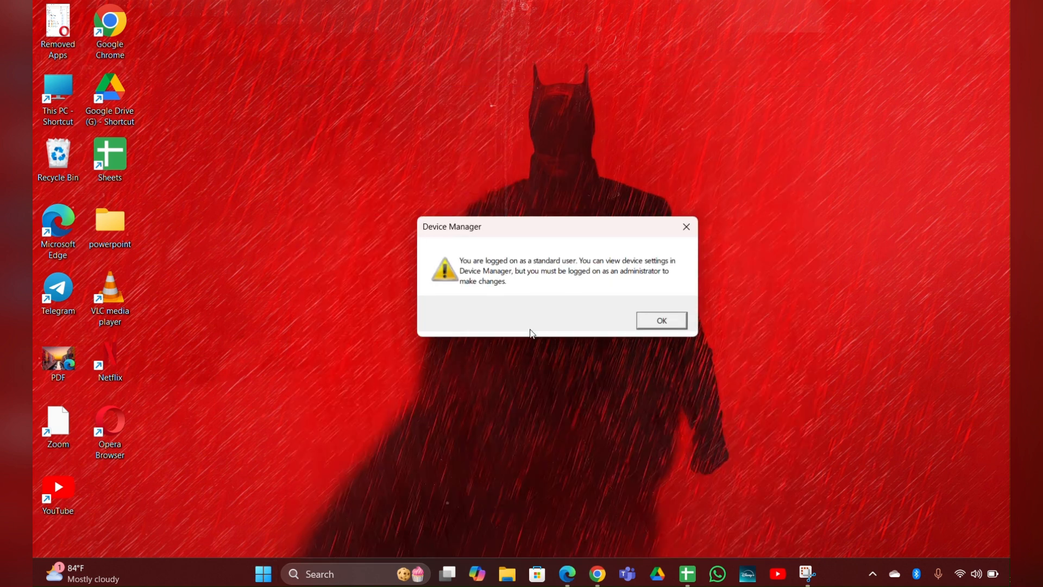
{"action": "left_click", "coordinate": [660, 320]}
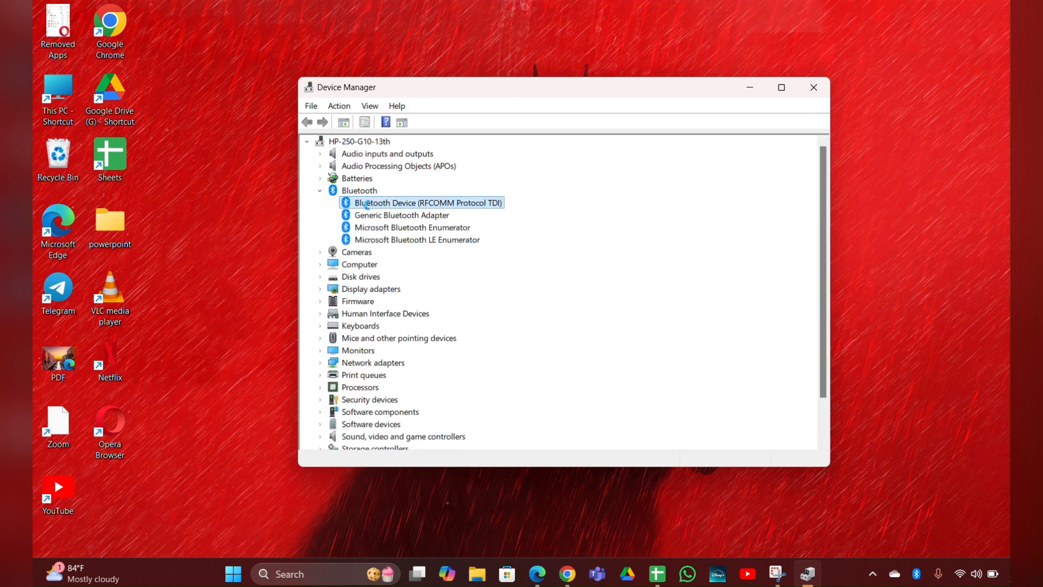
{"action": "double_click", "coordinate": [427, 202]}
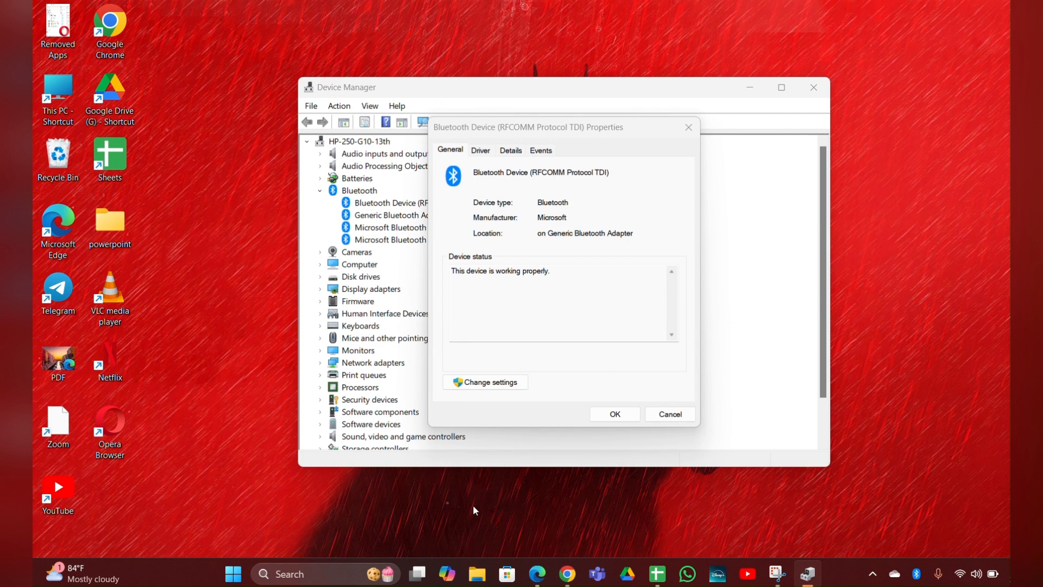
Step: Start uninstalling the RFCOMM Bluetooth device from its Driver details, then close Device Manager
{"action": "left_click_drag", "start_coordinate": [528, 127], "coordinate": [226, 97]}
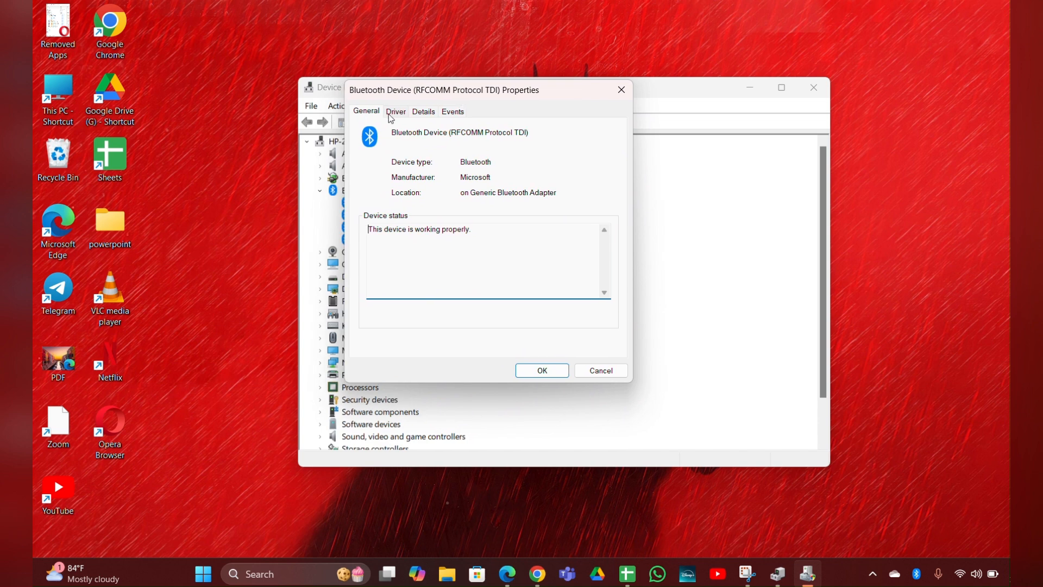
{"action": "left_click", "coordinate": [395, 111]}
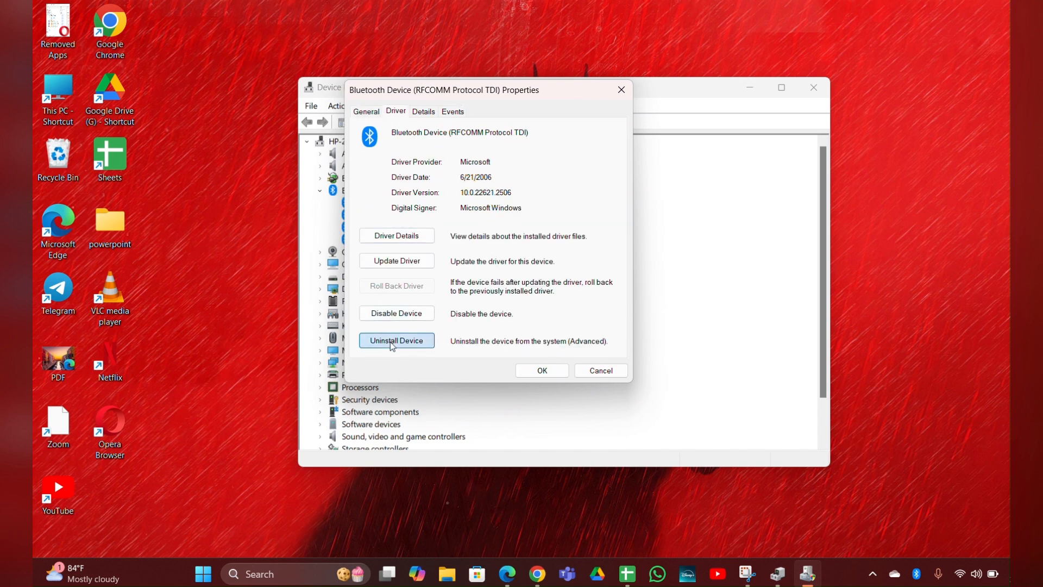
{"action": "left_click", "coordinate": [396, 340]}
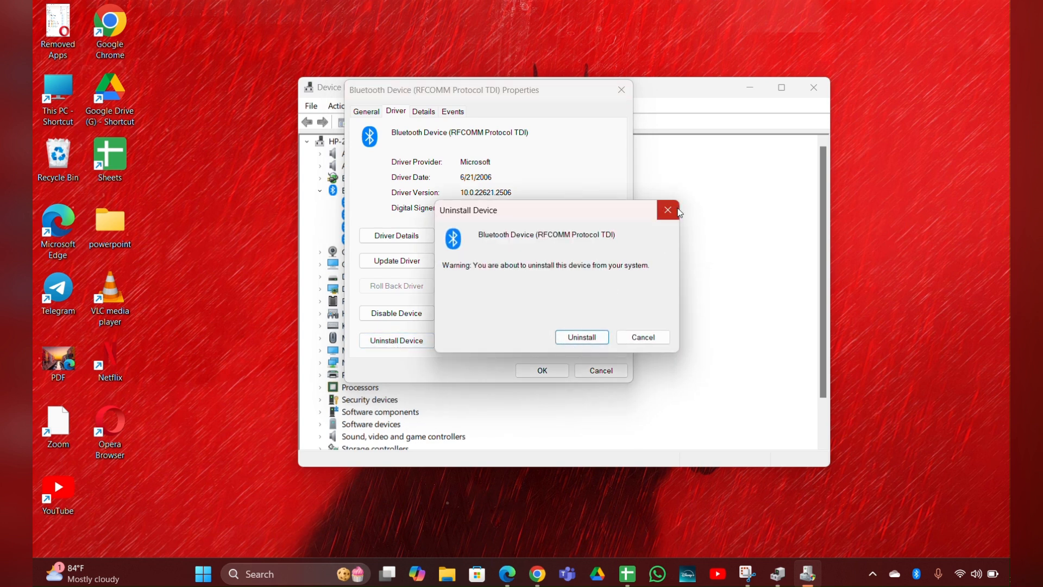
{"action": "mouse_move", "coordinate": [667, 210]}
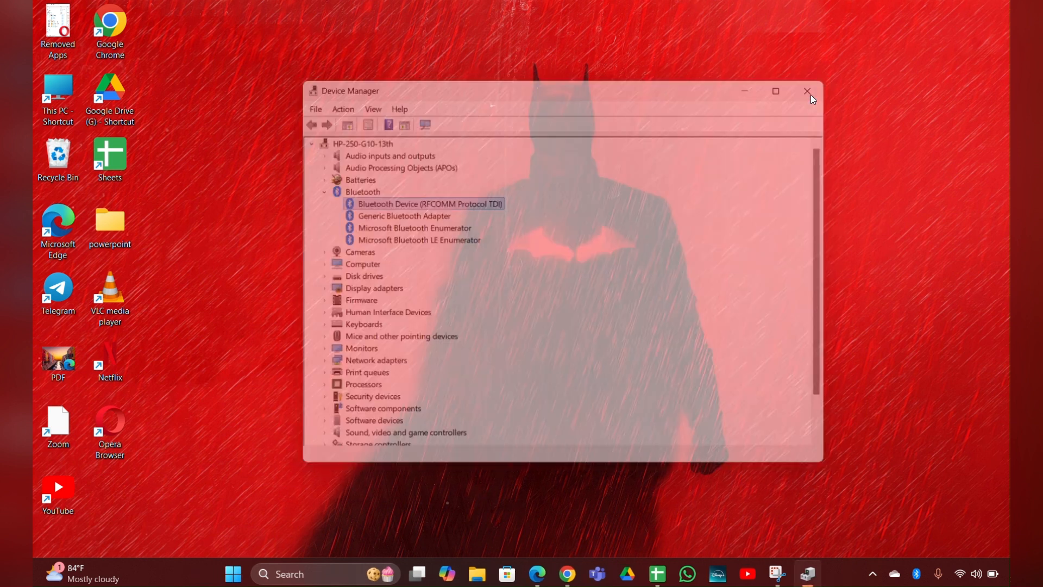
{"action": "left_click", "coordinate": [807, 91]}
{"action": "type", "text": "services.msc"}
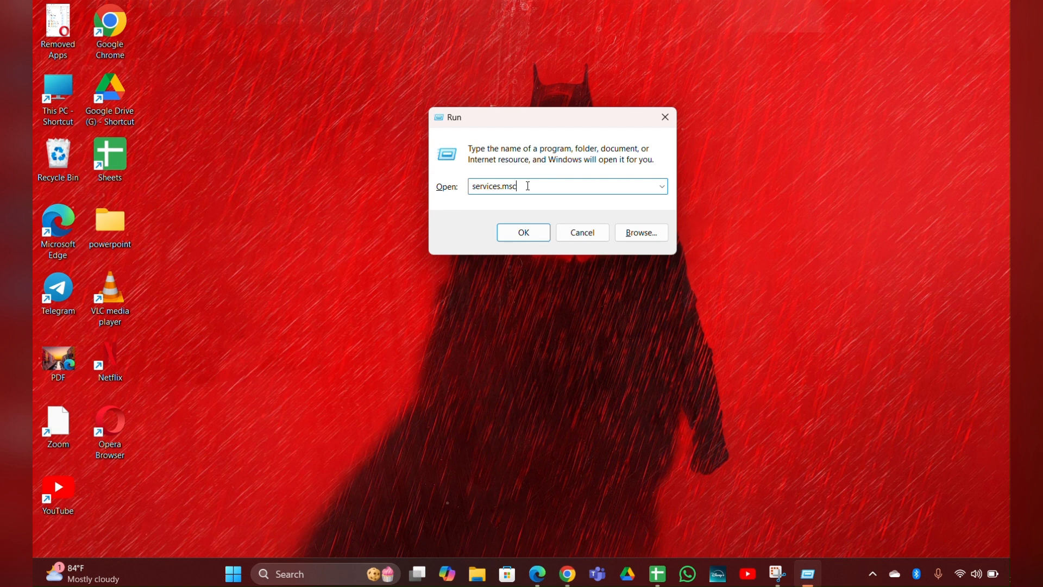
Step: Run services.msc to bring up the Services console
{"action": "left_click", "coordinate": [523, 233]}
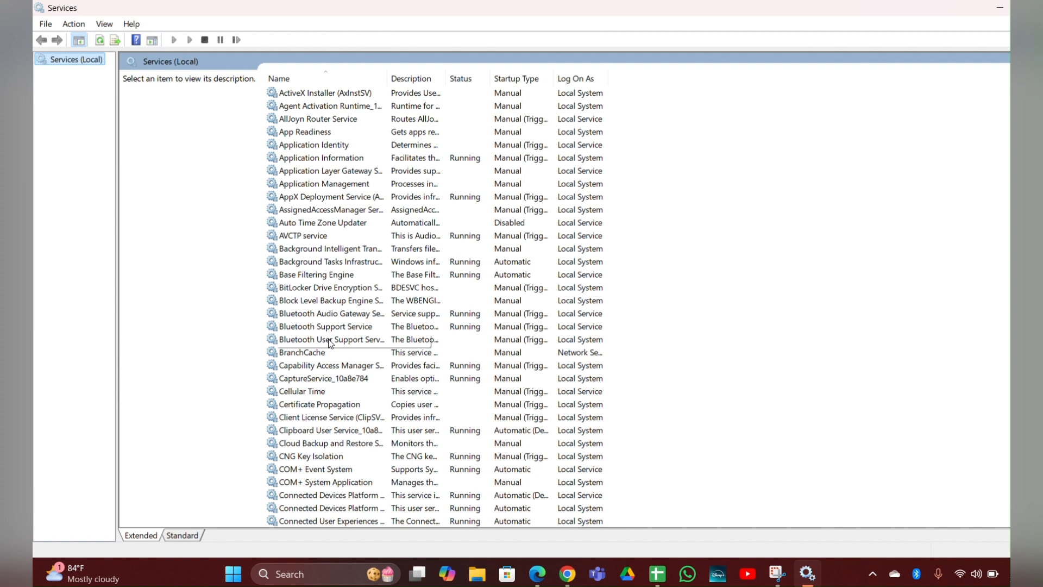
Step: Show the actions for the Bluetooth User Support Service, where Restart is unavailable
{"action": "right_click", "coordinate": [330, 339]}
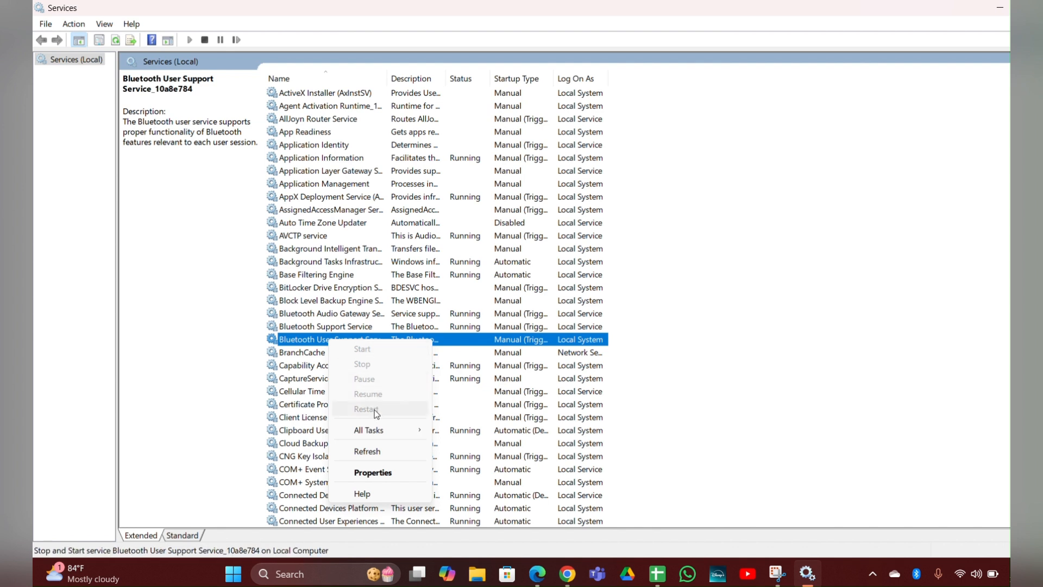
{"action": "mouse_move", "coordinate": [374, 402]}
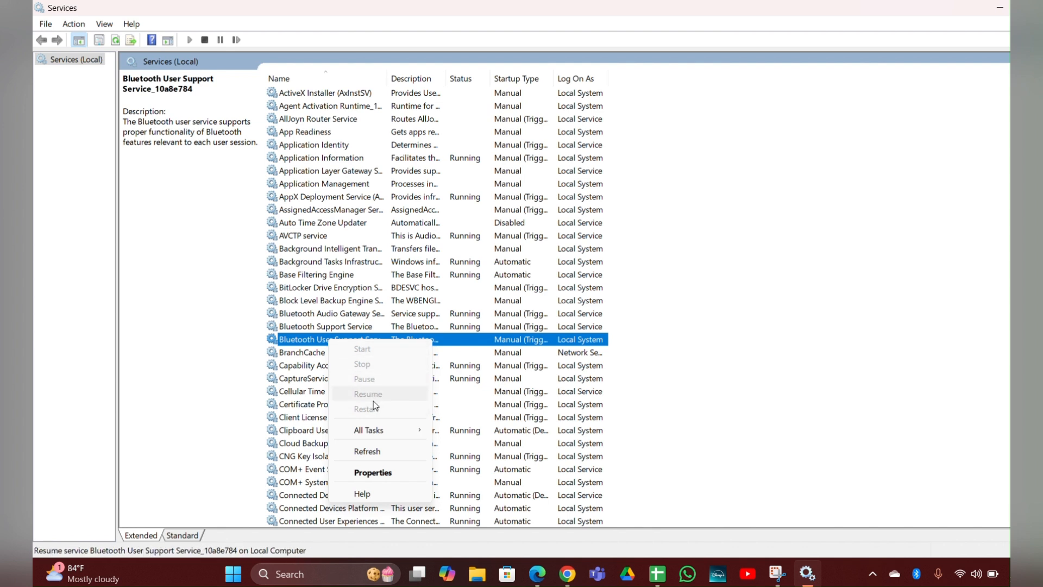
{"action": "mouse_move", "coordinate": [370, 358]}
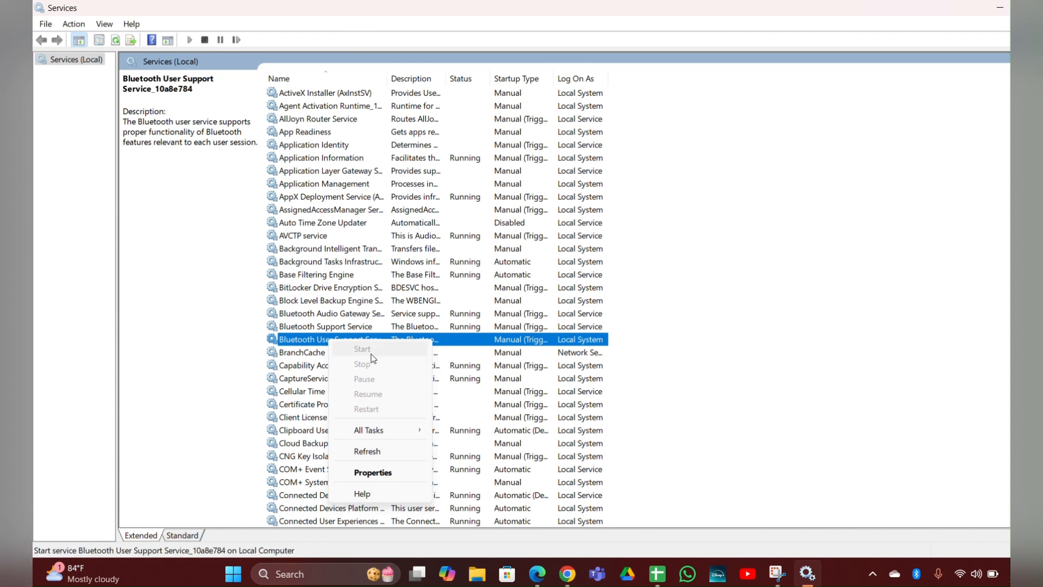
{"action": "mouse_move", "coordinate": [366, 361]}
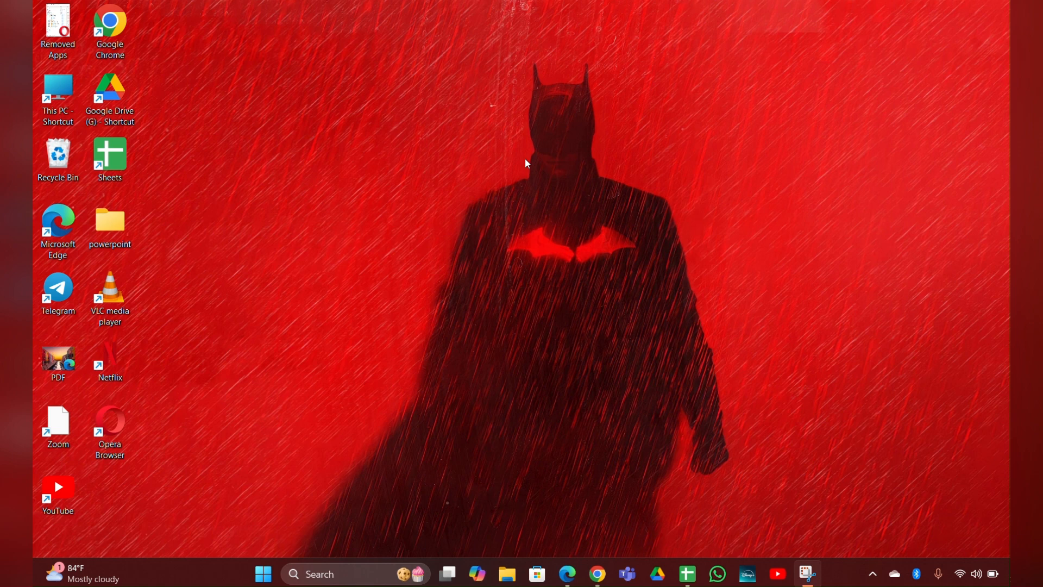
{"action": "mouse_move", "coordinate": [530, 158]}
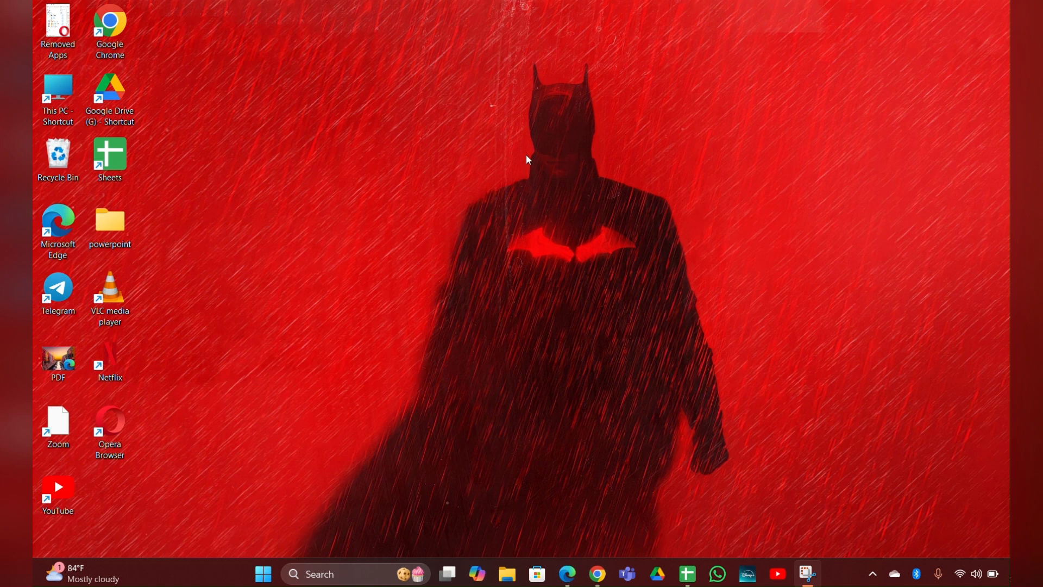